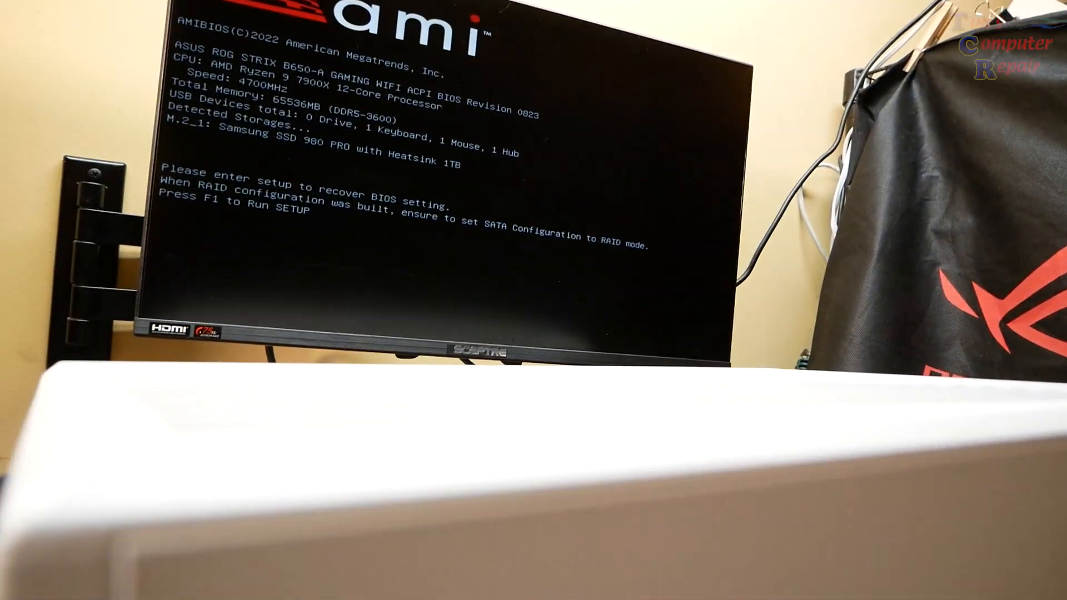
- Run Setup from the BIOS-recovery POST prompt to reach the UEFI EZ Mode overview
key(f1)
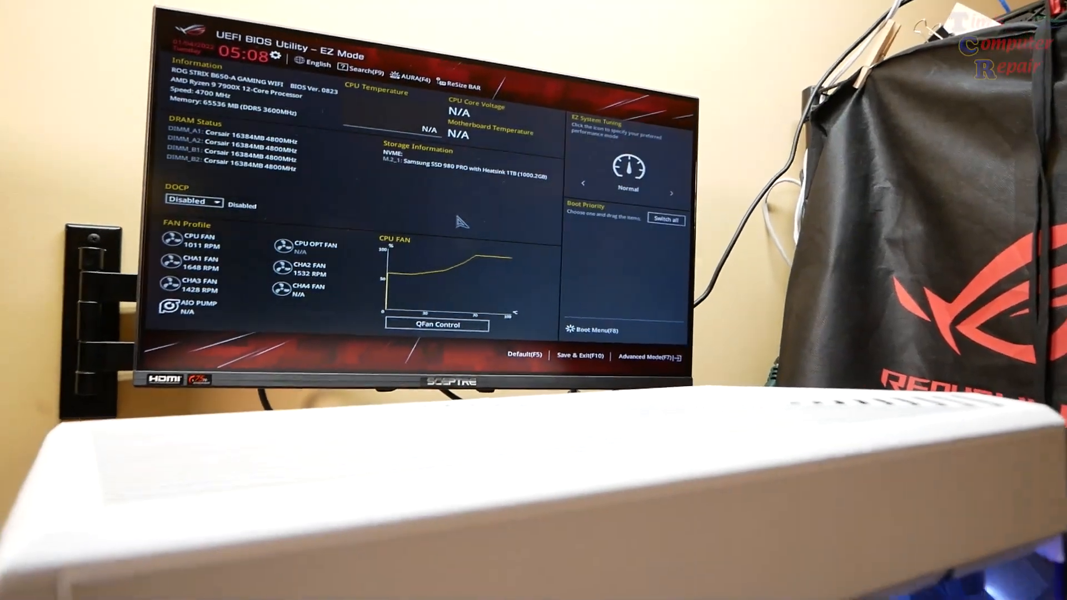